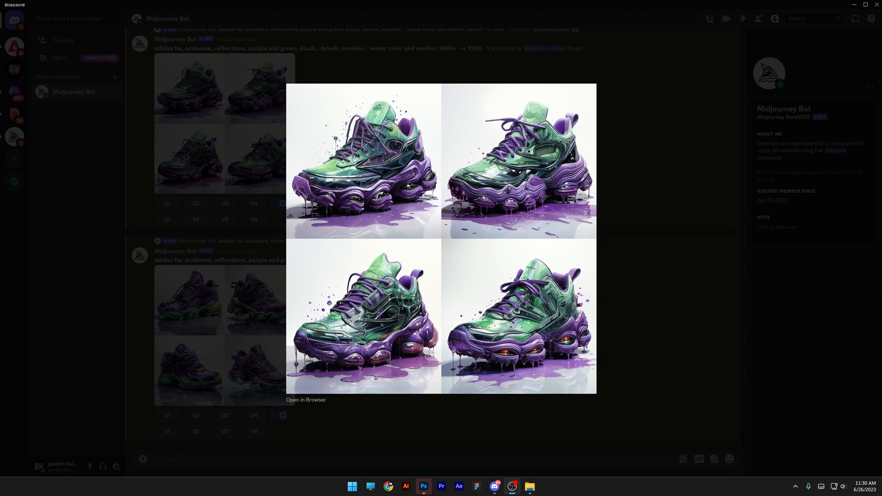
{"action": "type", "text": "/imagin"}
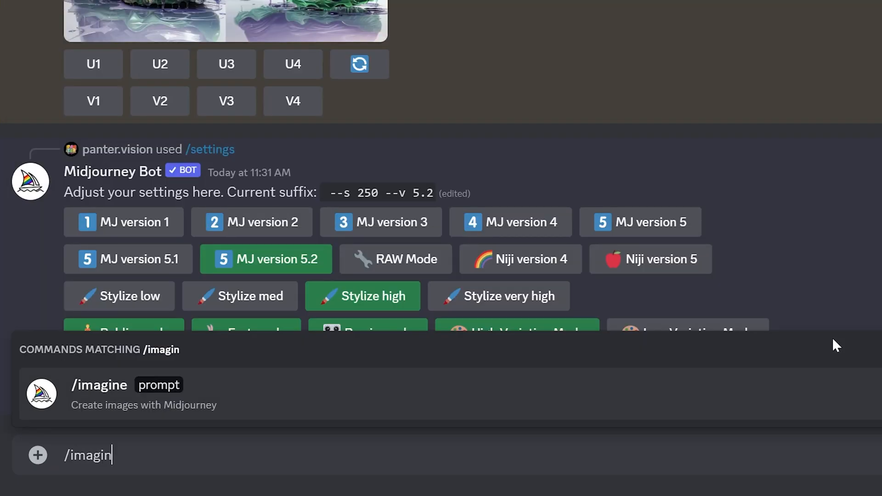